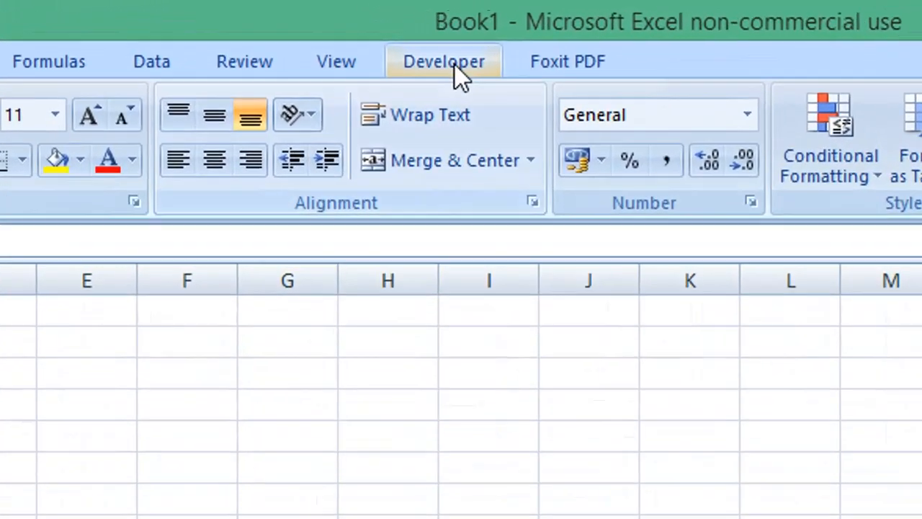
Step: Show the Developer ribbon tab in Book1
left_click(443, 60)
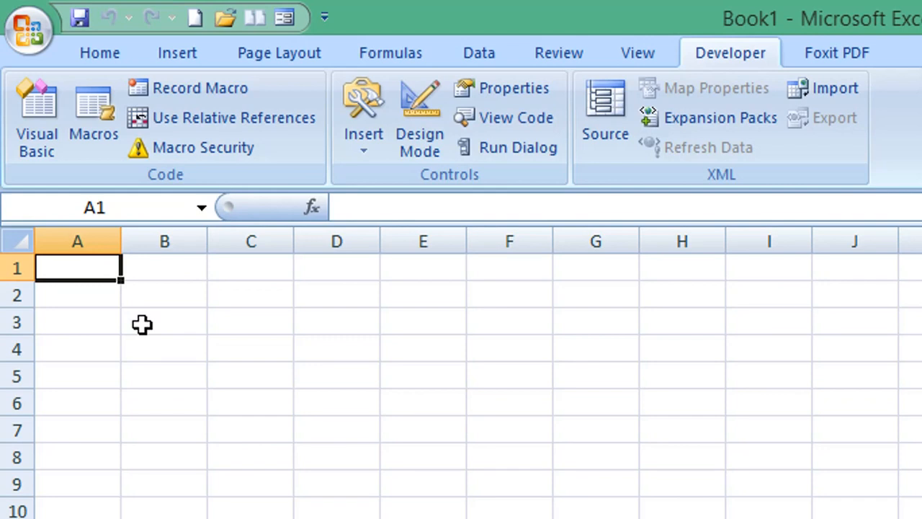
mouse_move(36, 115)
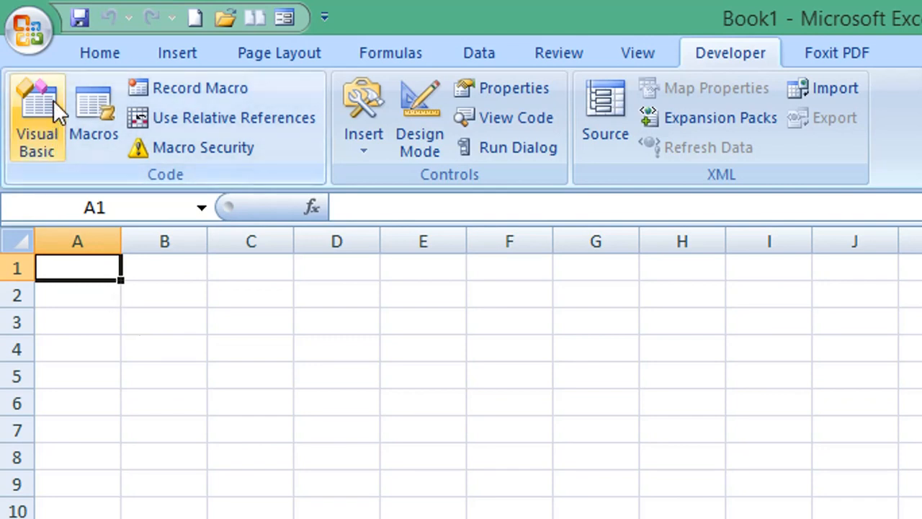
Step: Launch the Visual Basic editor and open Sheet1's code window
left_click(37, 116)
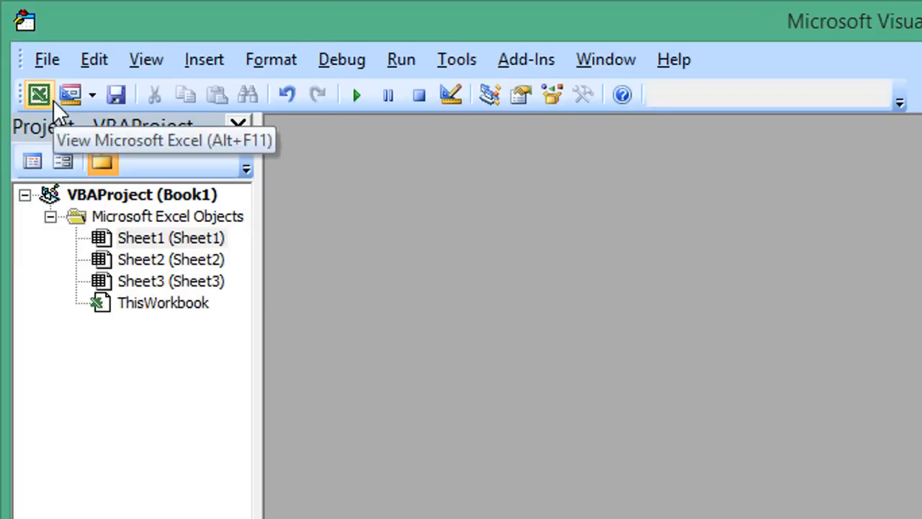
mouse_move(180, 260)
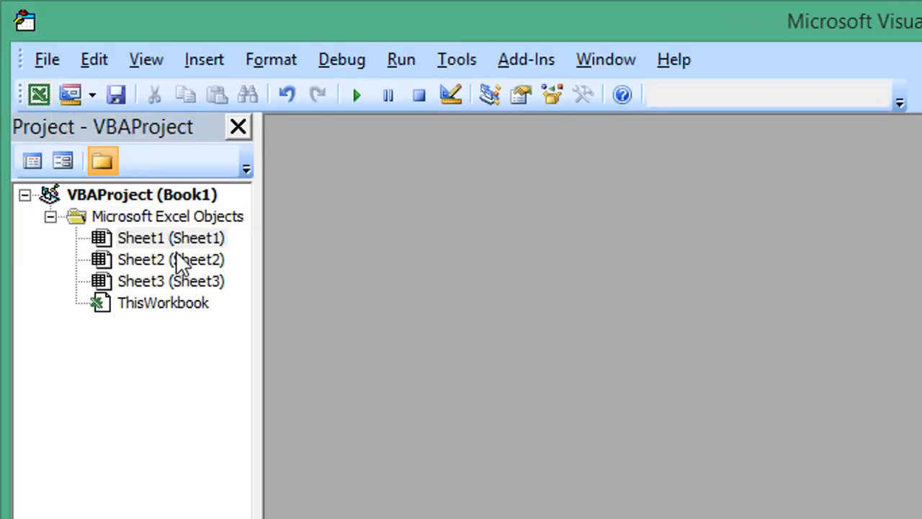
mouse_move(191, 245)
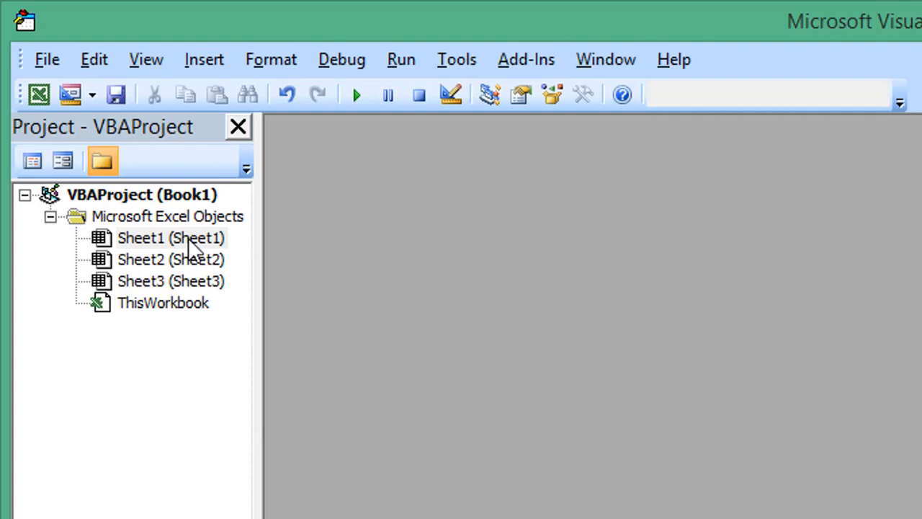
double_click(170, 237)
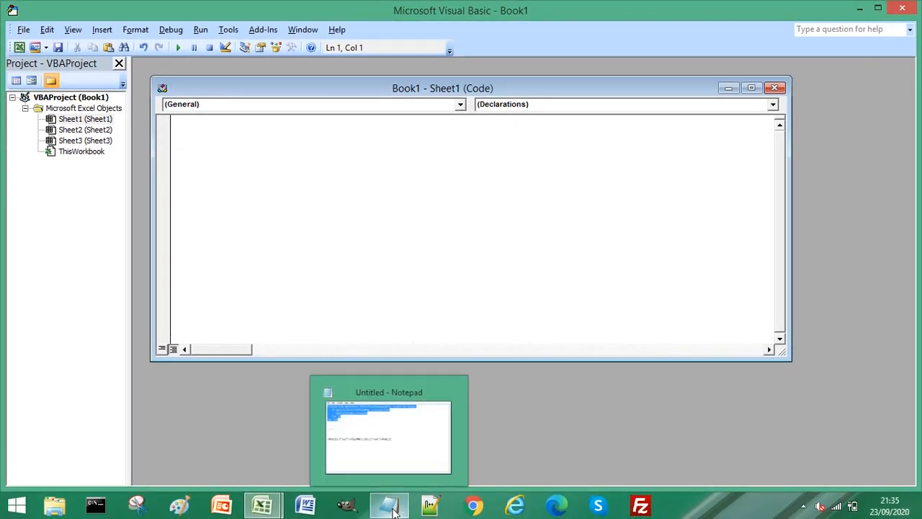
Step: Copy the Worksheet_SelectionChange recalculation macro from Notepad into Sheet1's code
left_click(389, 436)
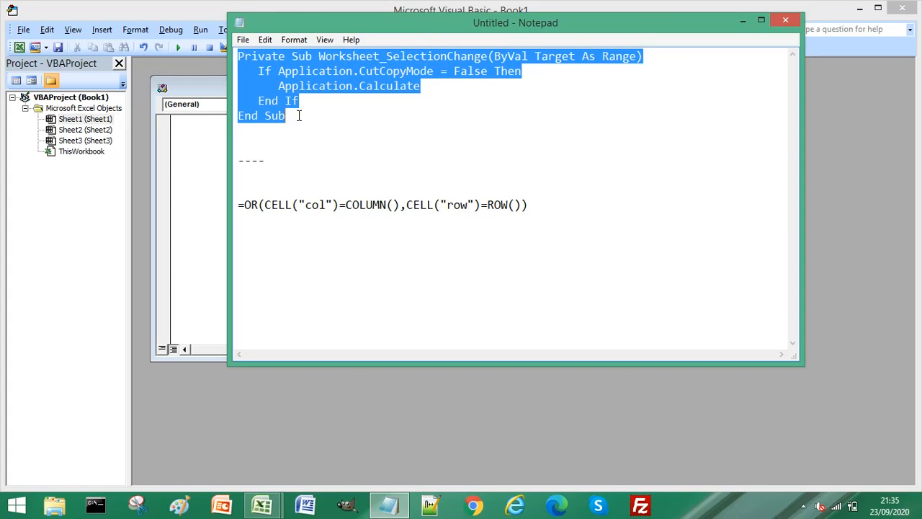
left_click(784, 19)
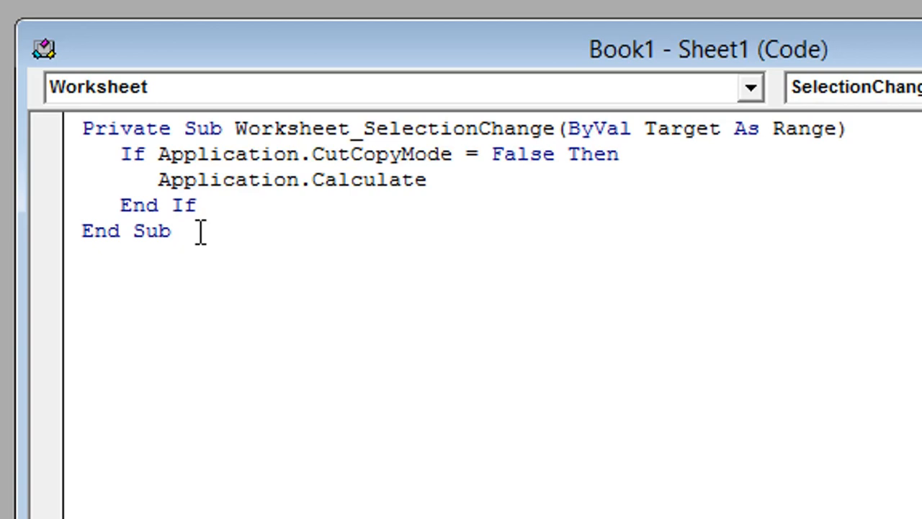
Step: Close the VBA editor and return to the Book1 workbook
left_click(171, 231)
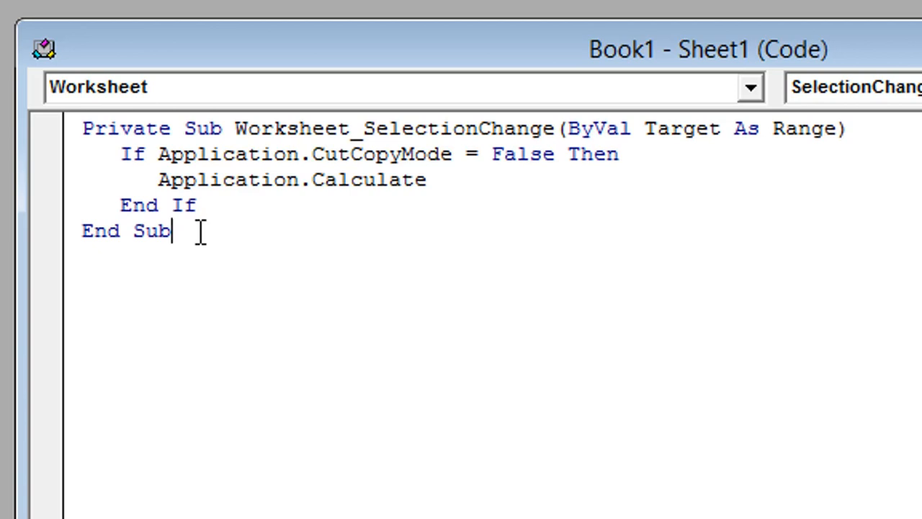
mouse_move(185, 219)
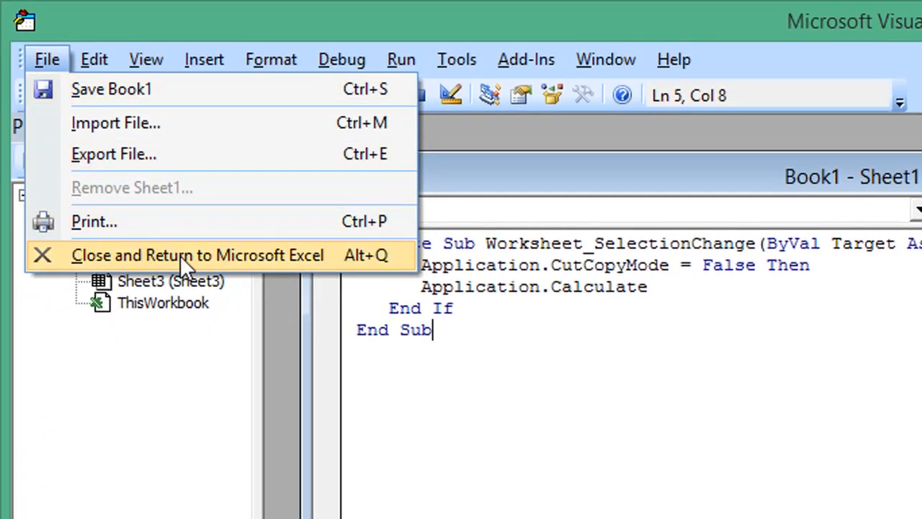
left_click(197, 255)
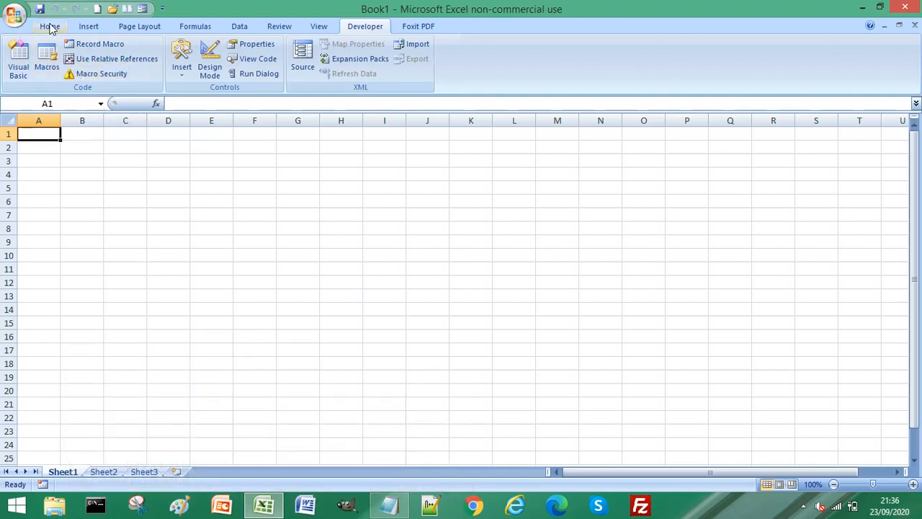
Step: Select the whole sheet and begin a new Conditional Formatting rule
left_click(50, 26)
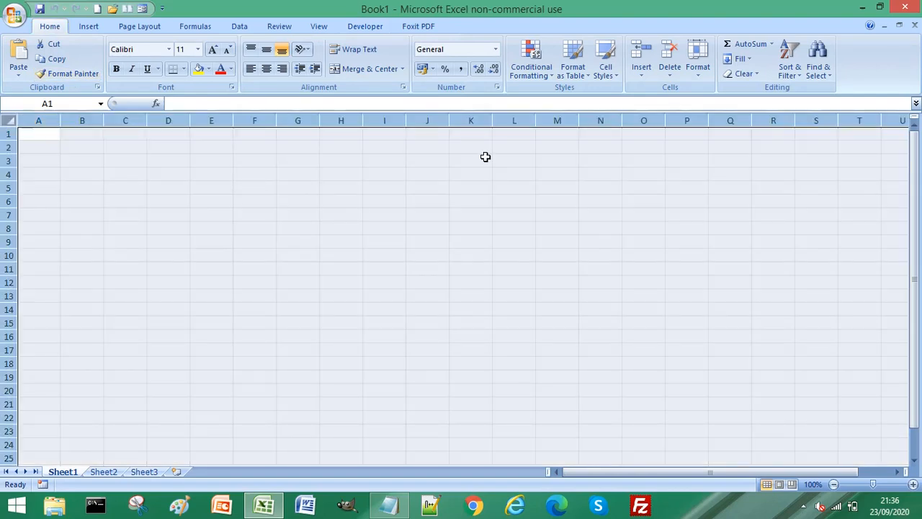
left_click(531, 61)
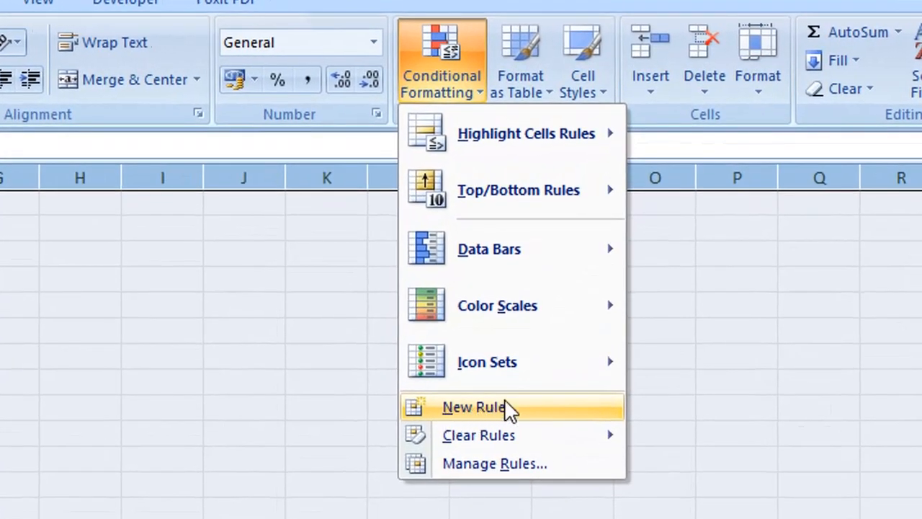
left_click(473, 407)
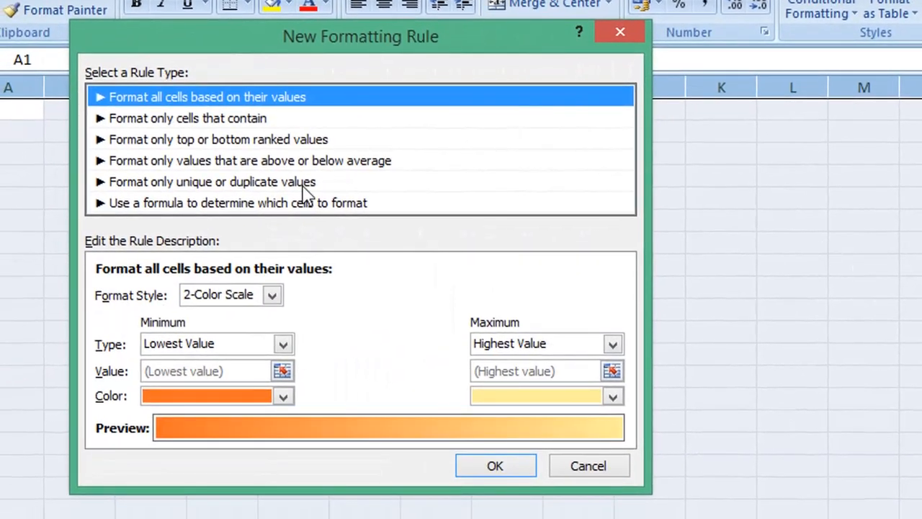
mouse_move(206, 188)
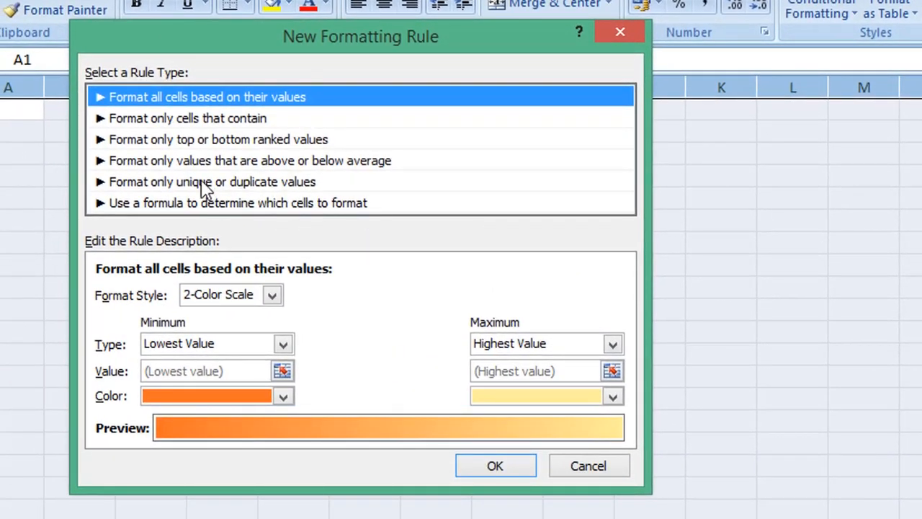
mouse_move(216, 213)
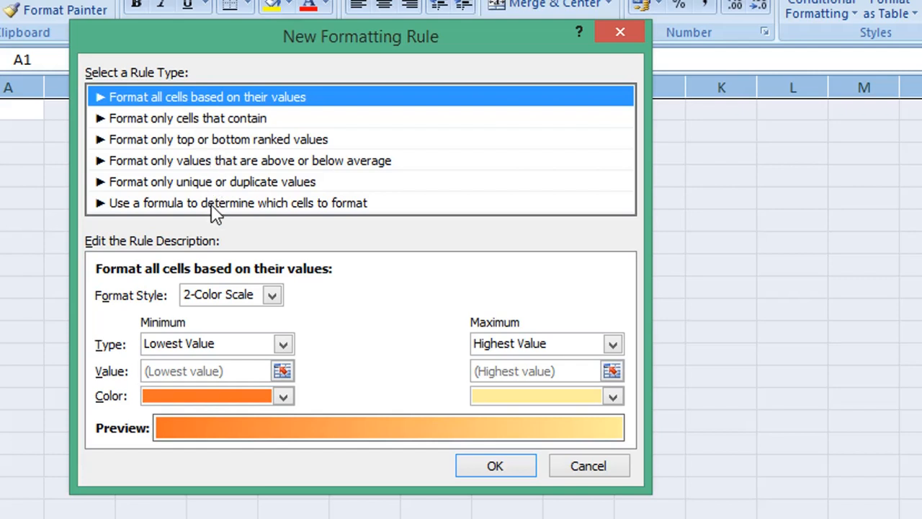
Step: Enter the formula rule =OR(CELL("col")=COLUMN(),CELL("row")=ROW()) and open Format
left_click(238, 203)
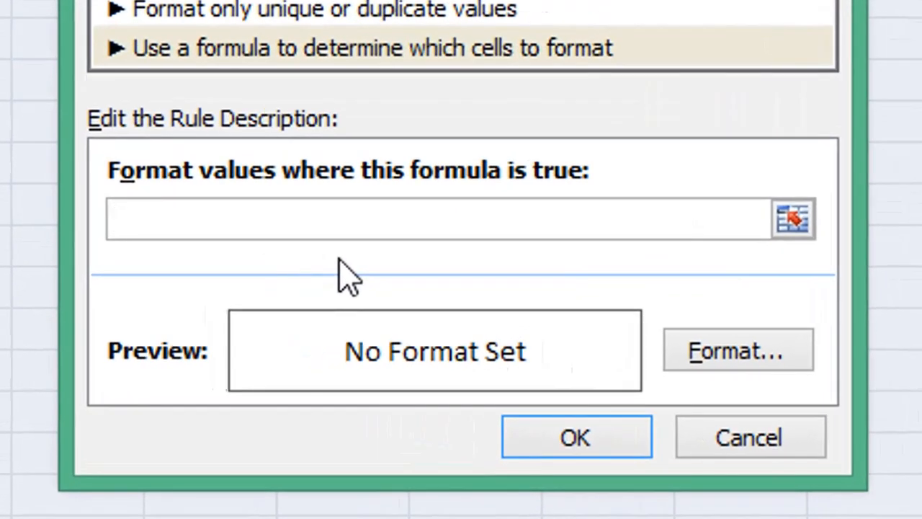
left_click(432, 218)
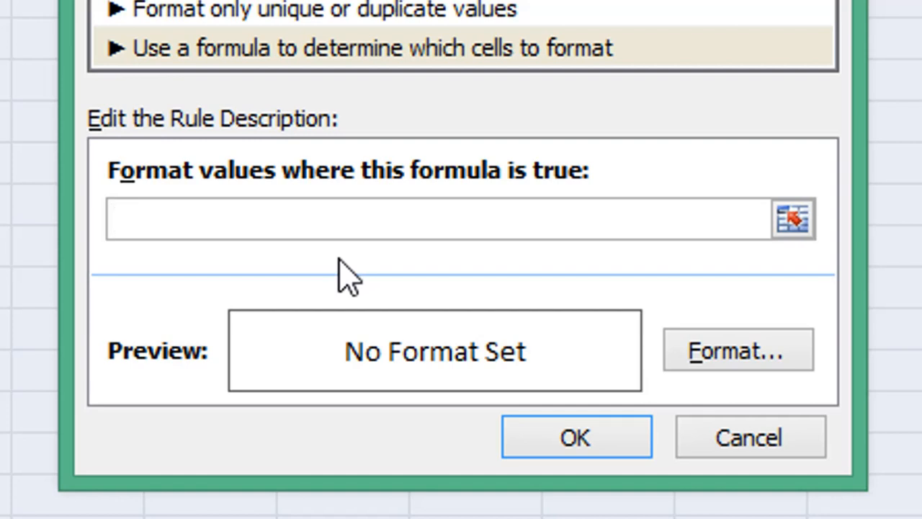
type("=OR(CELL(\"col\")=COLUMN(),CELL(\"row\")=ROW())")
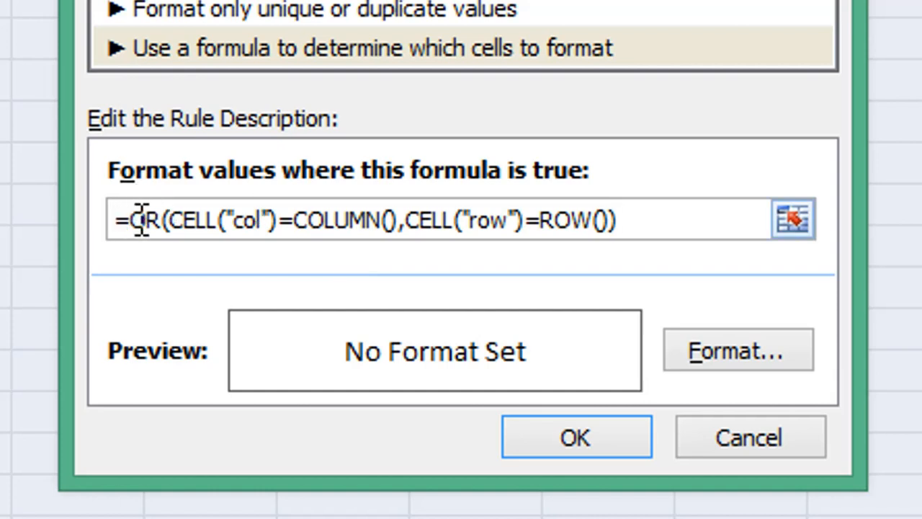
double_click(144, 220)
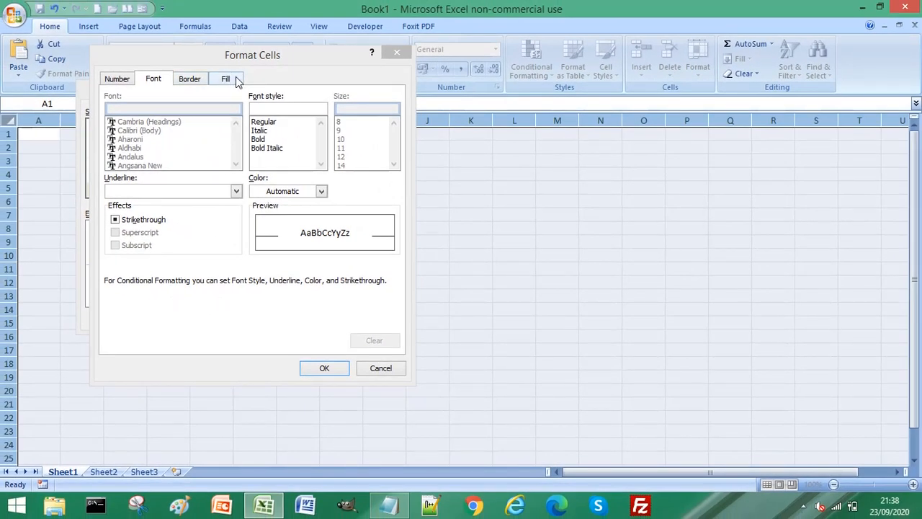
Step: Give the rule a blue fill and confirm both dialogs
left_click(225, 78)
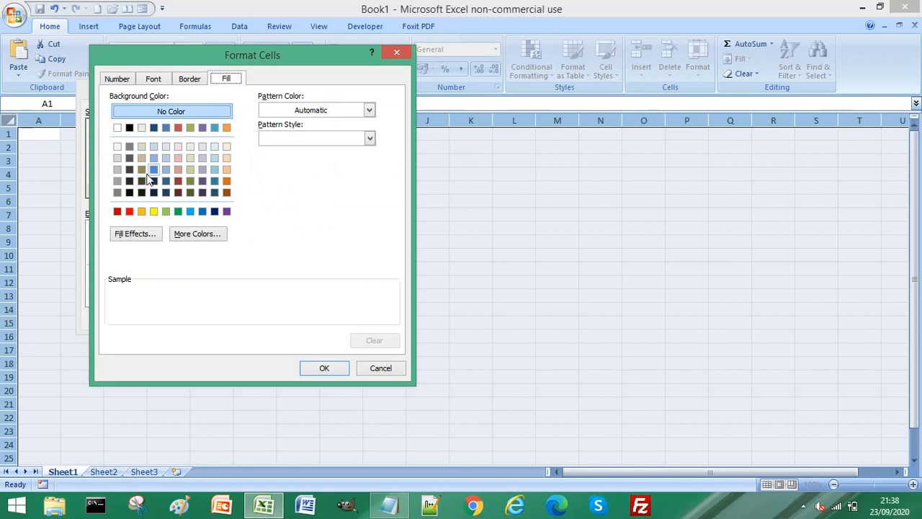
left_click(153, 169)
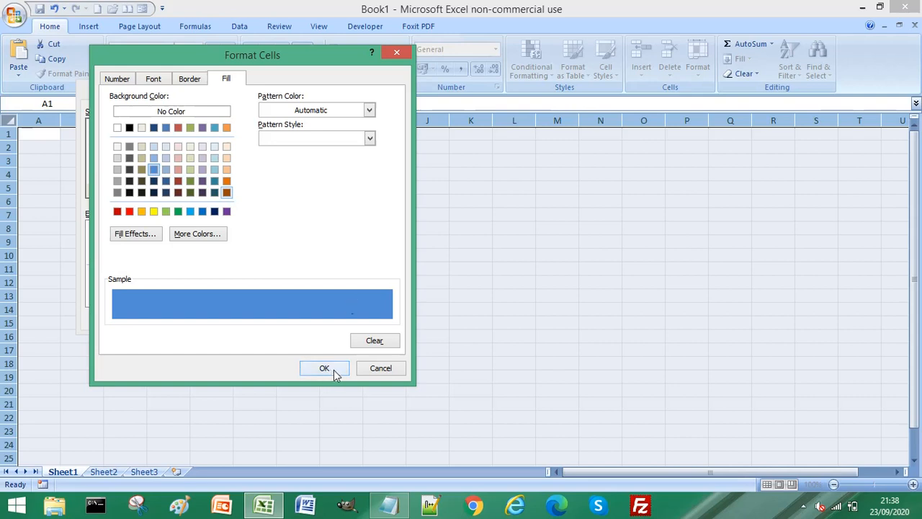
left_click(324, 368)
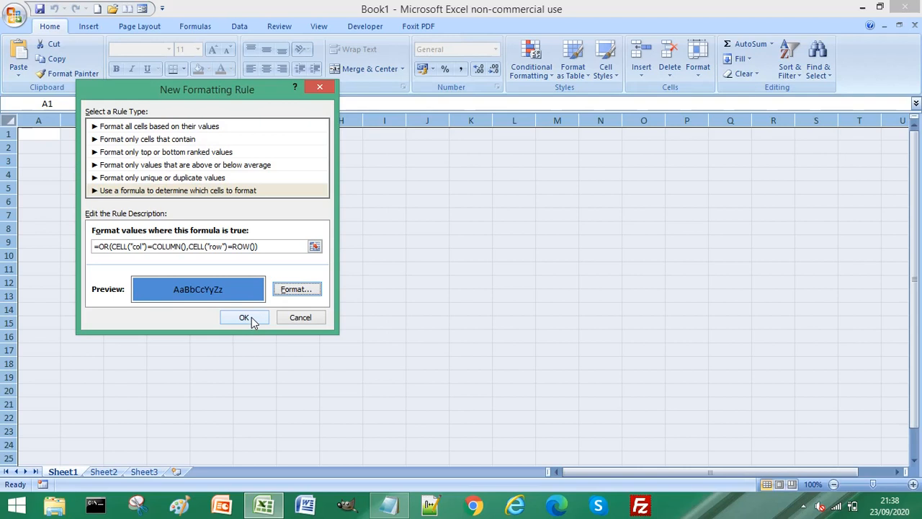
left_click(243, 317)
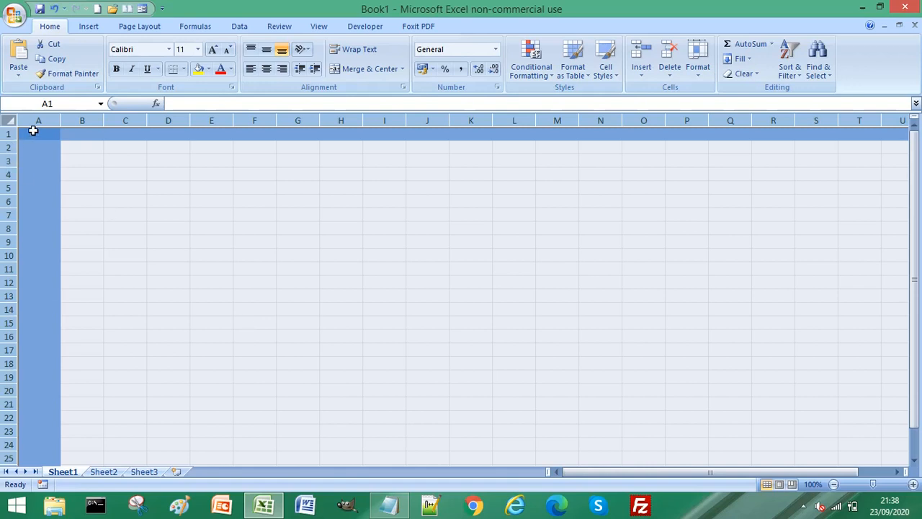
mouse_move(123, 175)
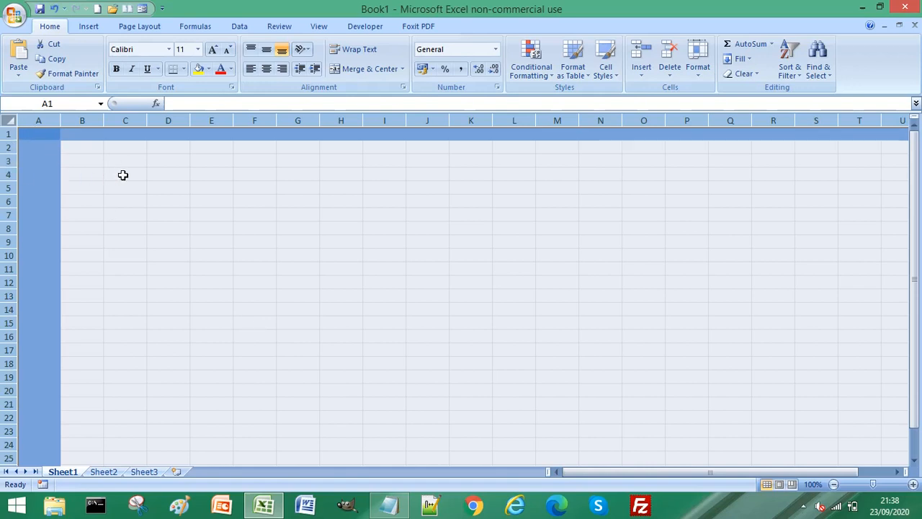
Step: Select cells C4, E7, C11, E4, C7 and D10 to check the highlight follows
left_click(126, 175)
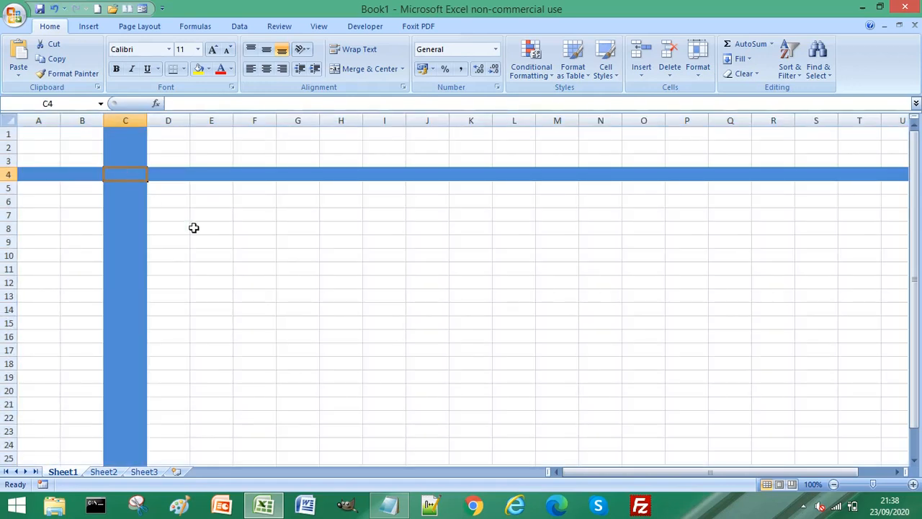
left_click(211, 215)
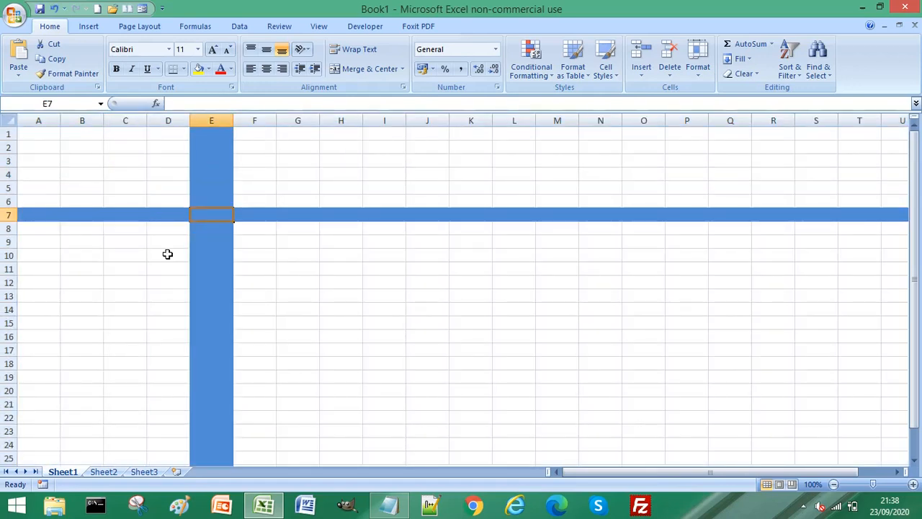
left_click(125, 268)
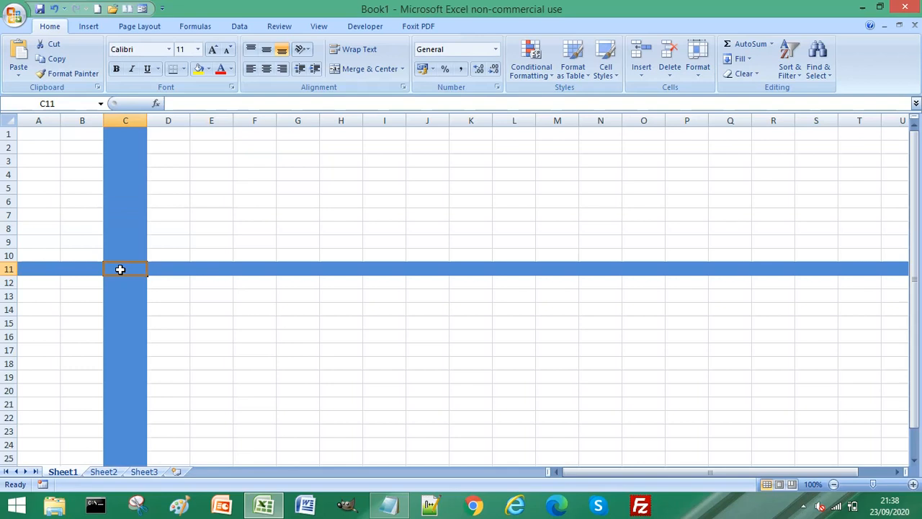
left_click(211, 173)
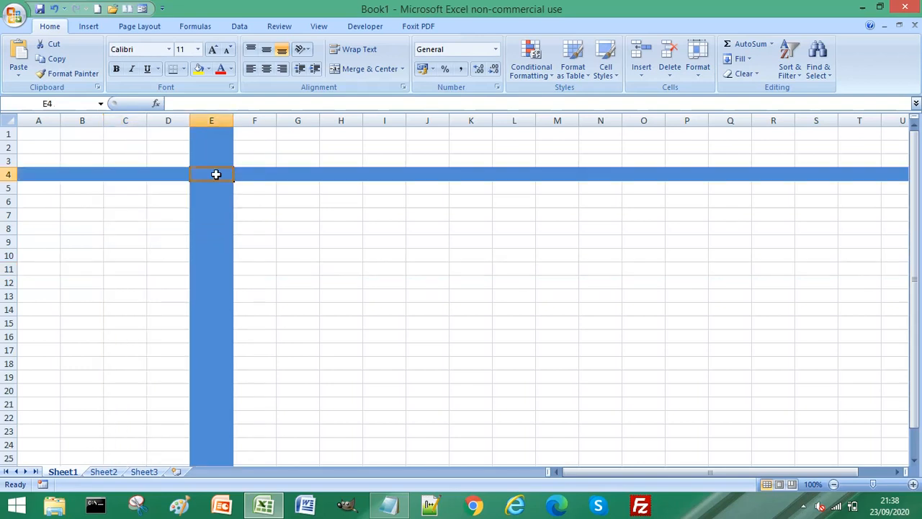
mouse_move(131, 217)
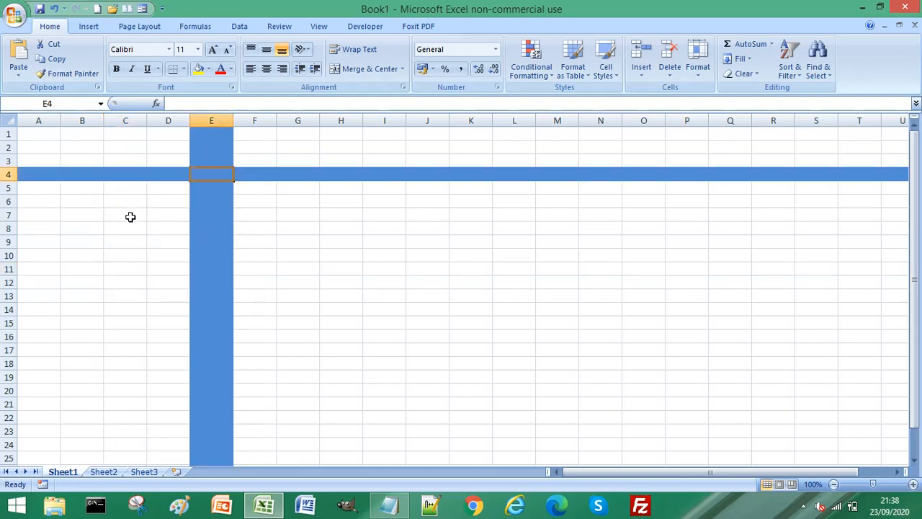
left_click(126, 215)
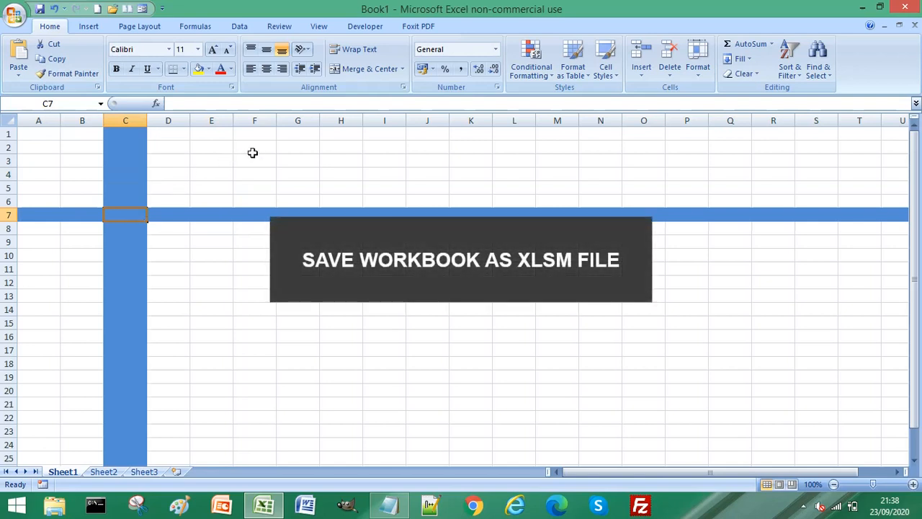
left_click(168, 255)
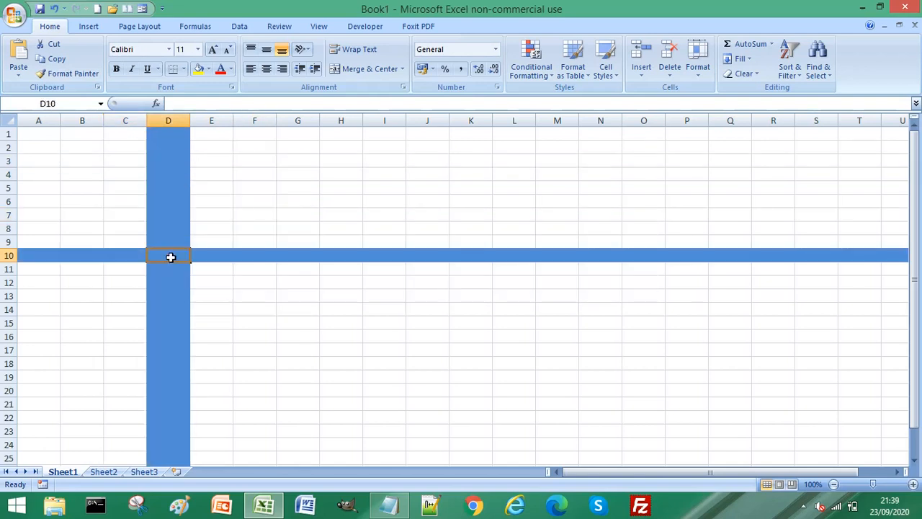